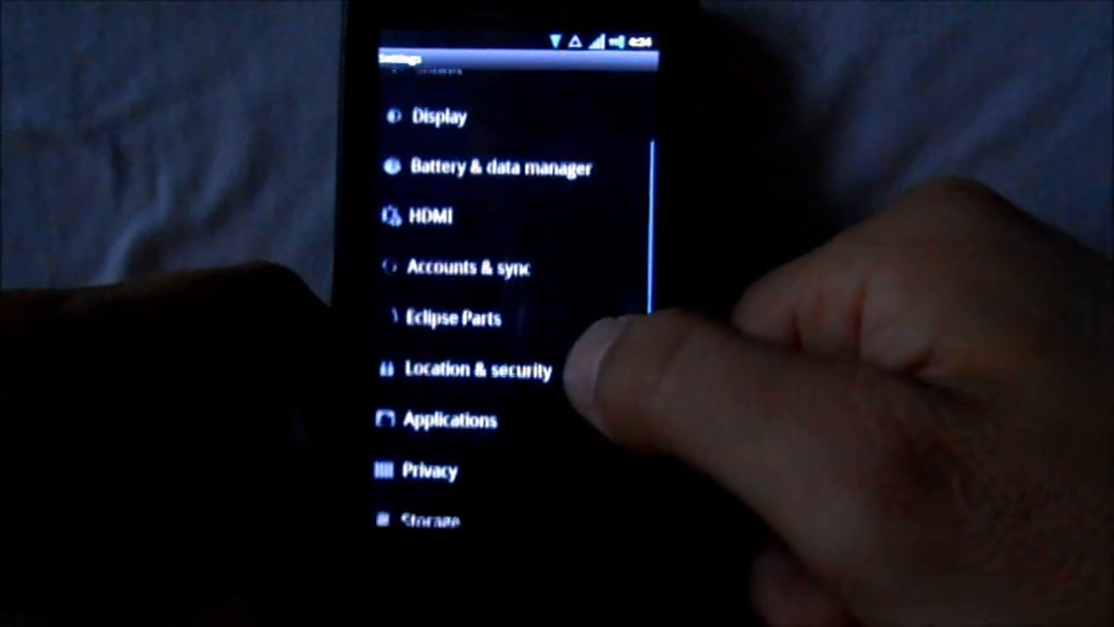
- Open Eclipse Parts in Settings to view lockscreen, animation and tool options
{"action": "left_click", "coordinate": [452, 318]}
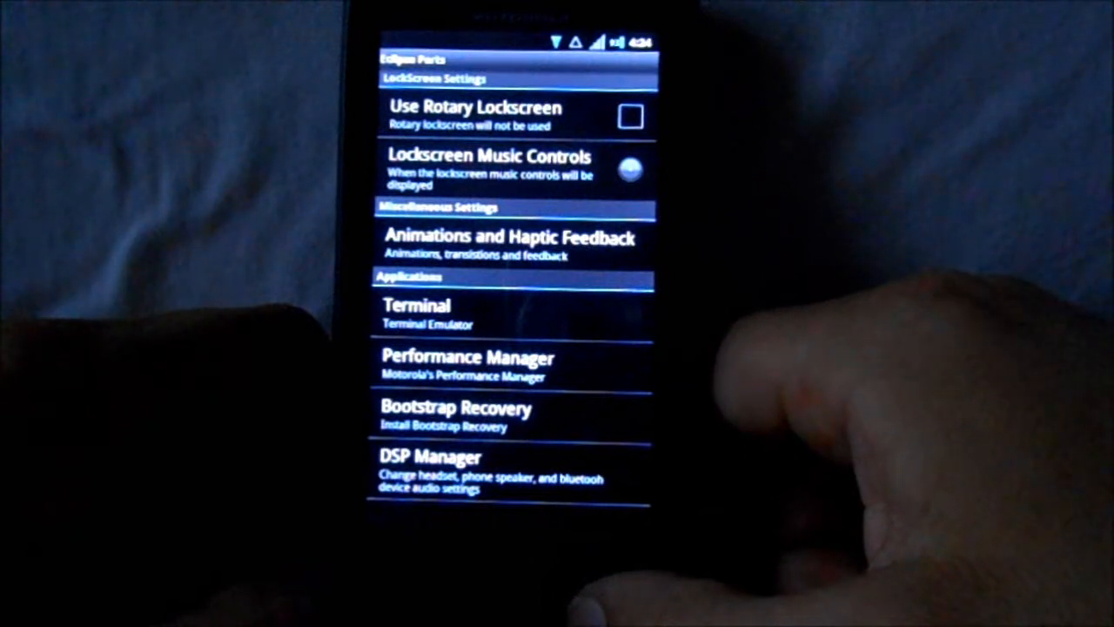
- Launch Bootstrap Recovery, grant Superuser access, then return to the Settings list
{"action": "left_click", "coordinate": [450, 416]}
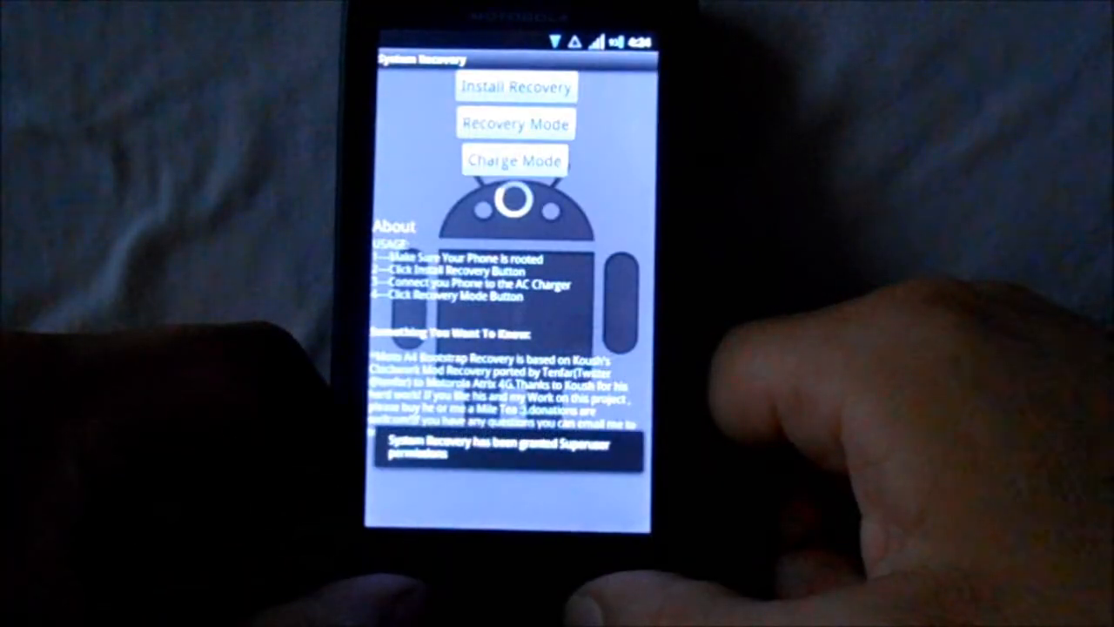
{"action": "left_click", "coordinate": [514, 86]}
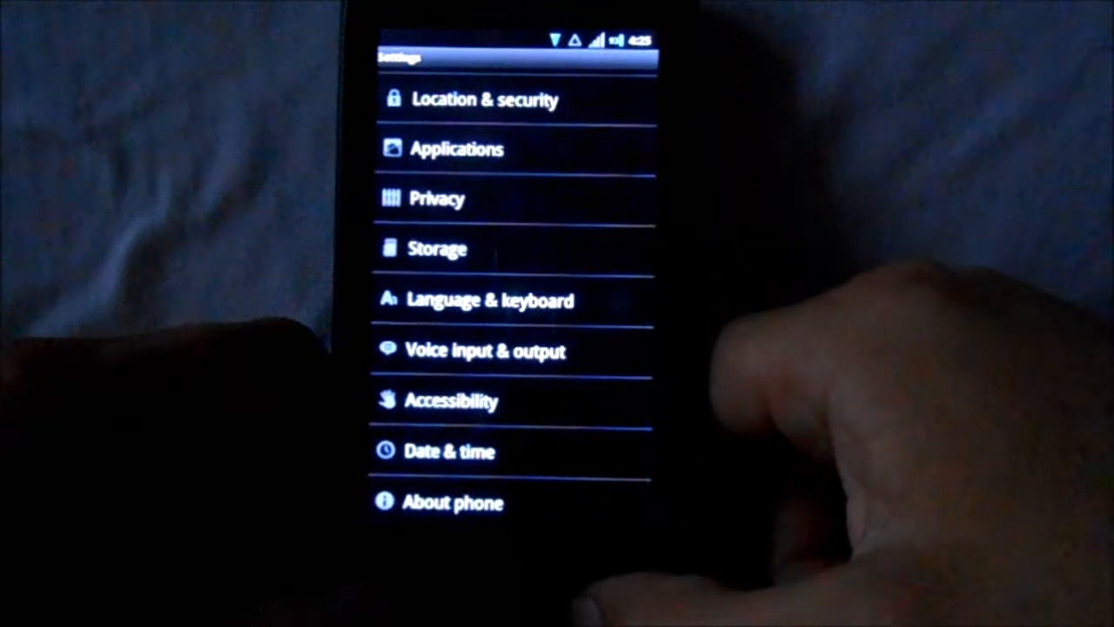
- Browse a Settings entry, then go to the Eclipse home screen with its welcome tip
{"action": "left_click", "coordinate": [453, 501]}
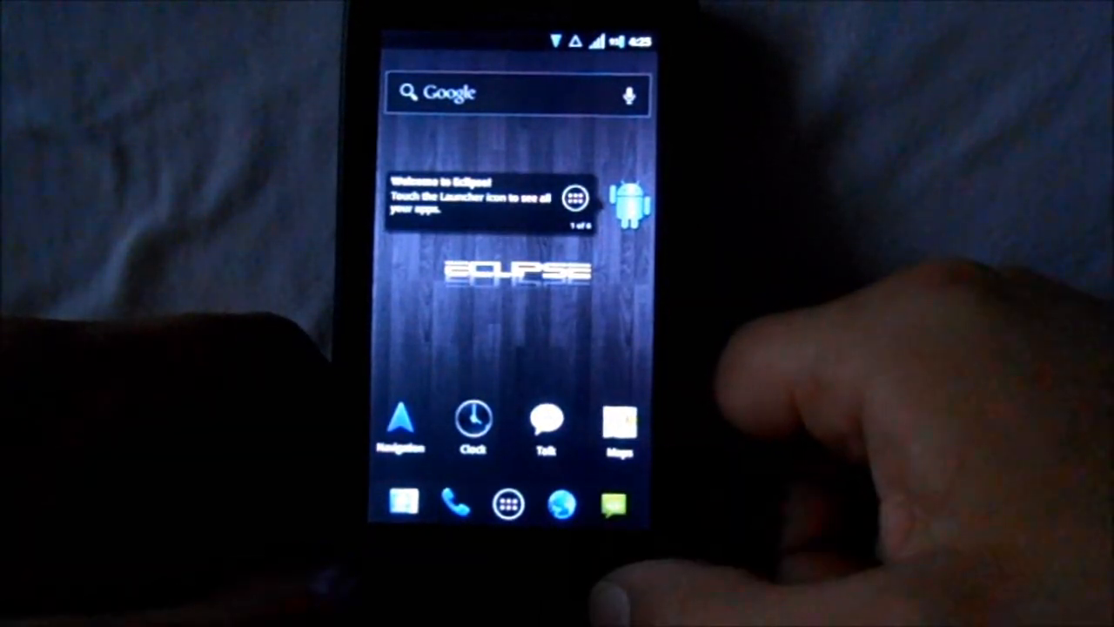
- Show the keyboard in Messaging, then open the app drawer listing Dialer, Email, Maps
{"action": "left_click", "coordinate": [518, 94]}
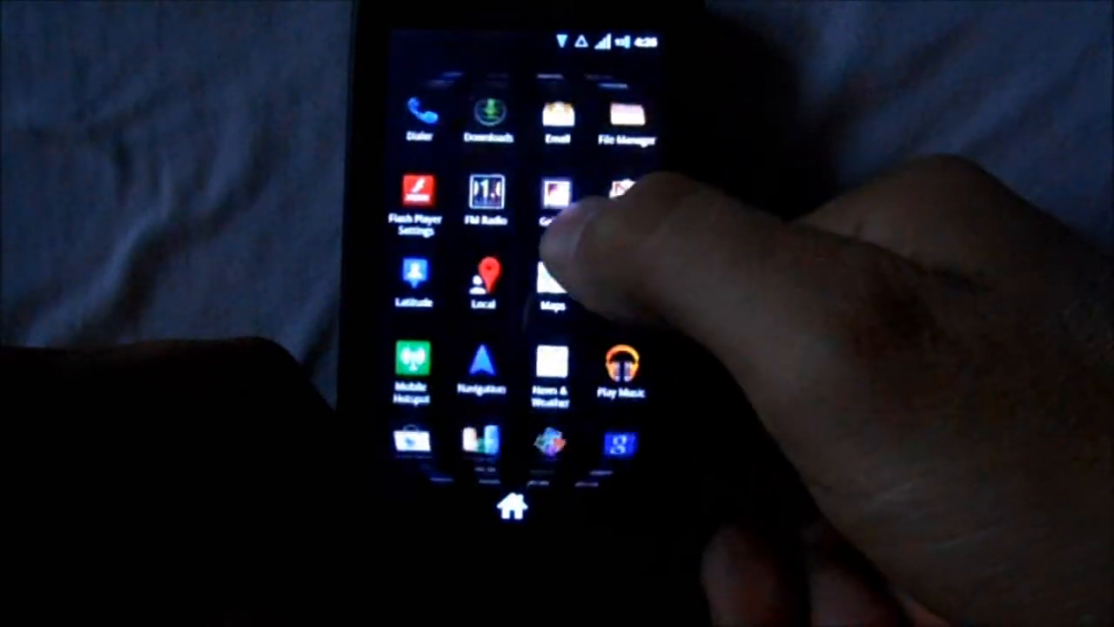
- Scroll the app drawer and launch the Quadrant Standard benchmark app
{"action": "scroll", "scroll_direction": "down", "scroll_amount": 3}
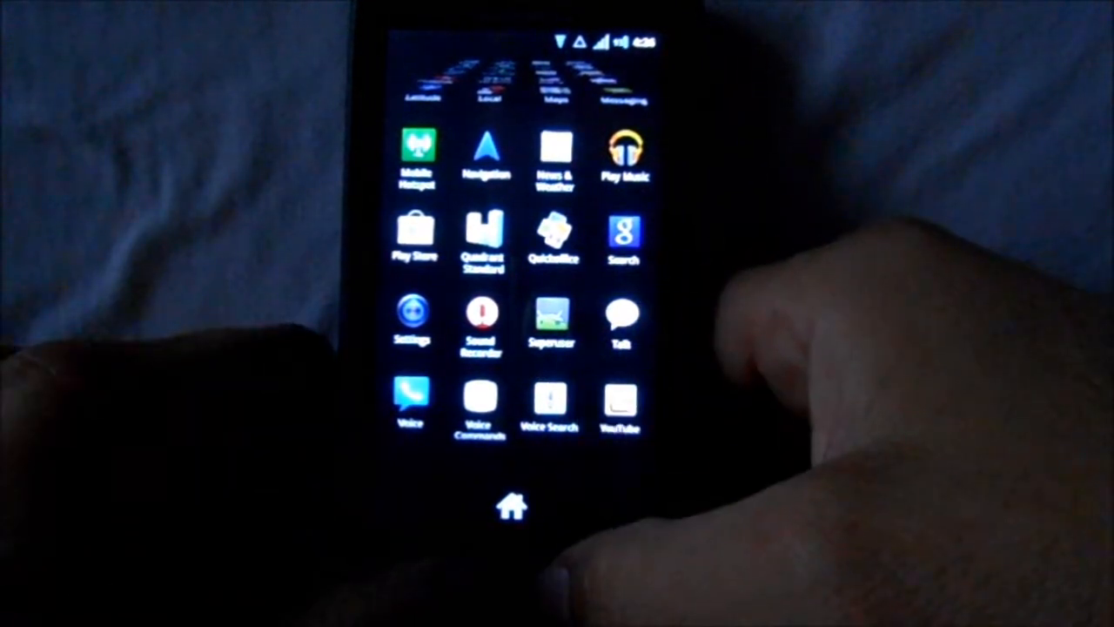
{"action": "left_click", "coordinate": [482, 235]}
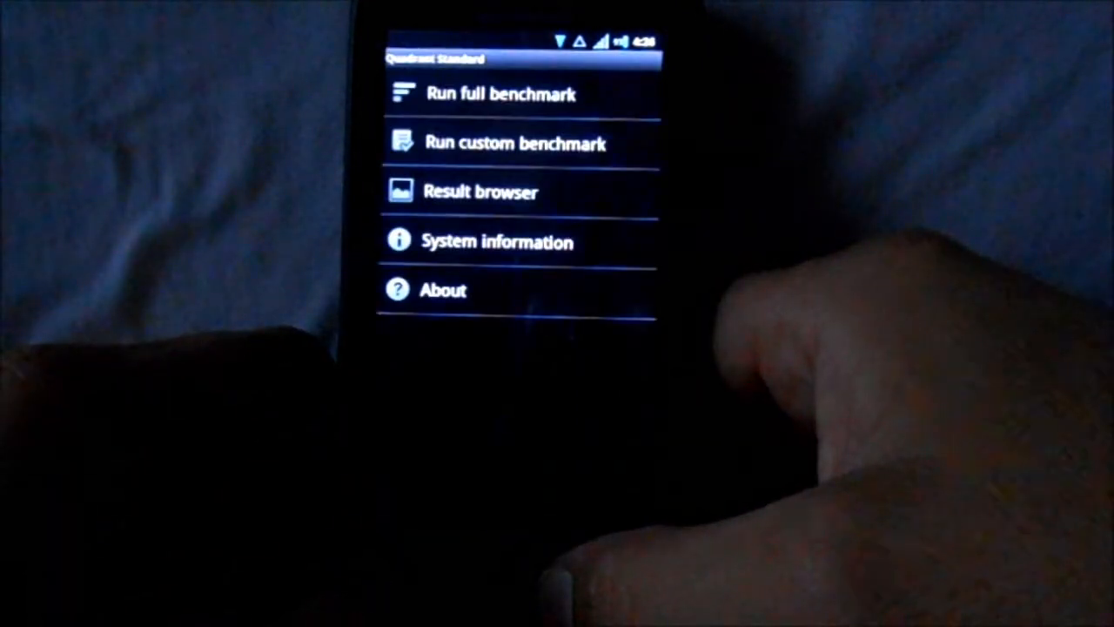